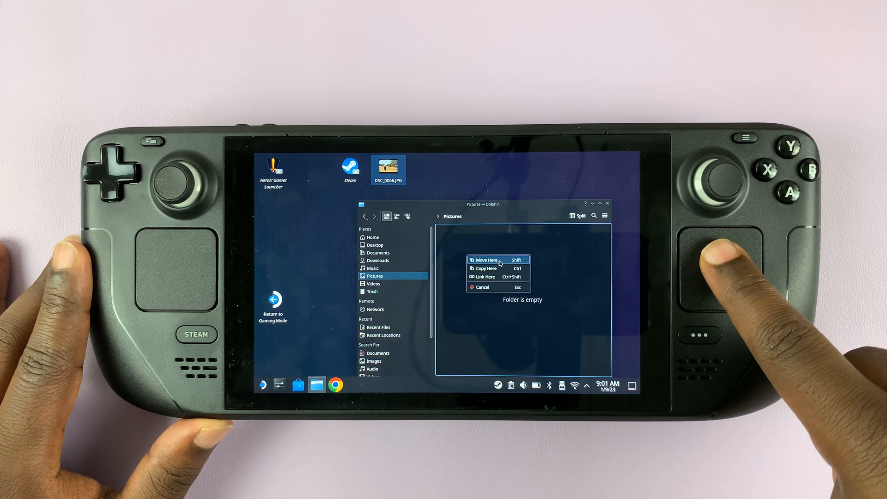
{"action": "mouse_move", "coordinate": [498, 268]}
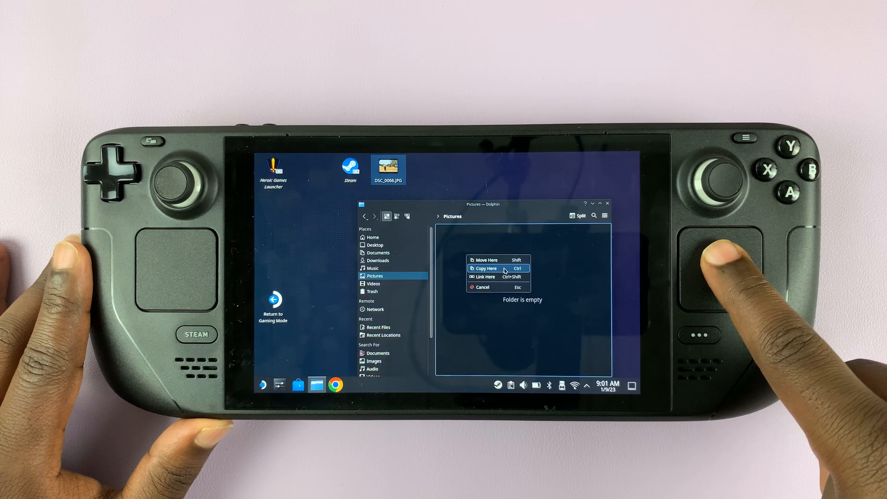
Dismiss the drop menu so the Pictures folder stays empty for now.
{"action": "left_click", "coordinate": [485, 268]}
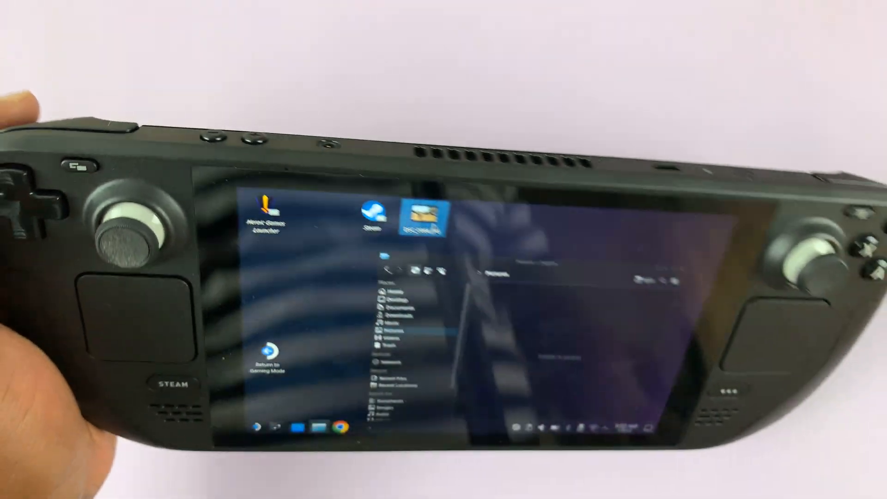
{"action": "right_click", "coordinate": [387, 172]}
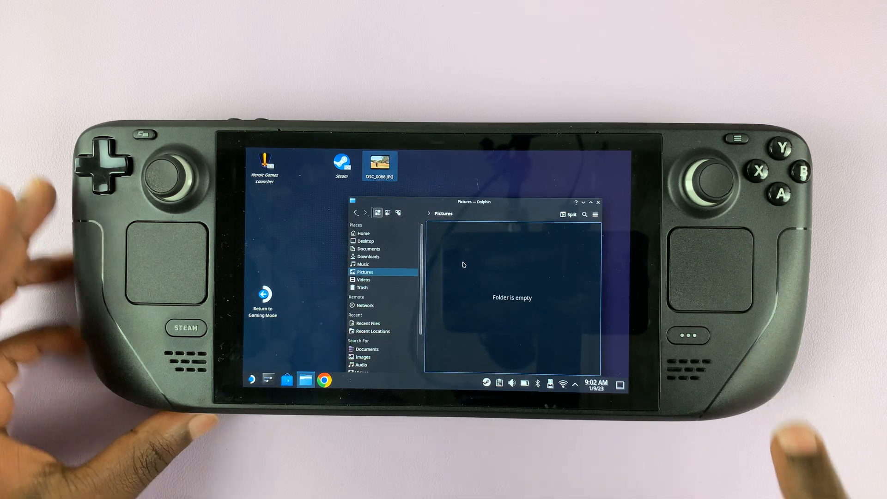
Paste DSC_0066.JPG into the Pictures folder via the context menu, then deselect it.
{"action": "right_click", "coordinate": [463, 265]}
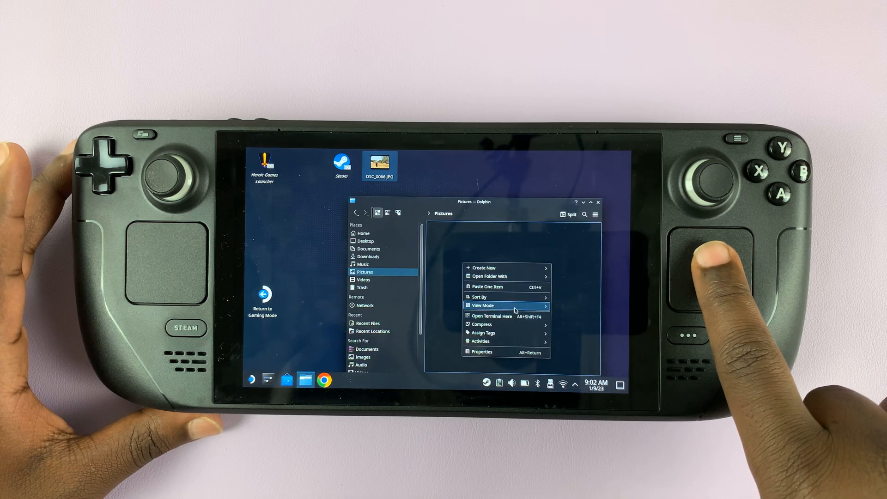
{"action": "mouse_move", "coordinate": [507, 286]}
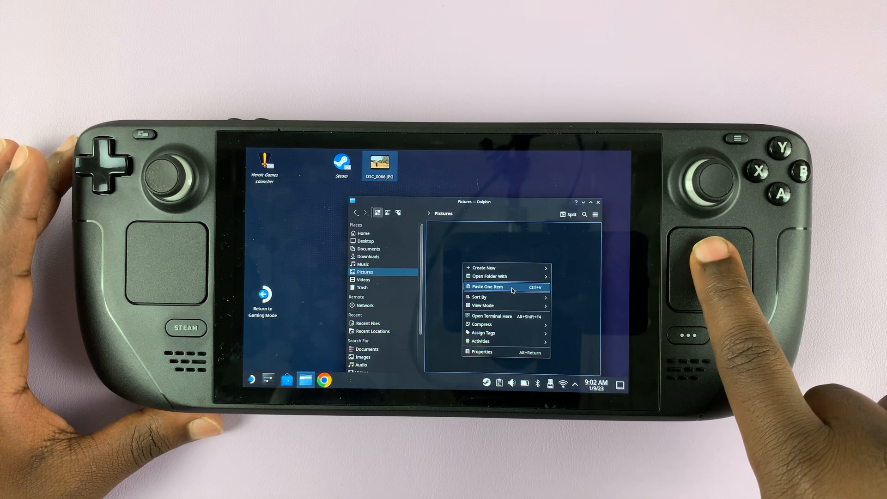
{"action": "left_click", "coordinate": [487, 287]}
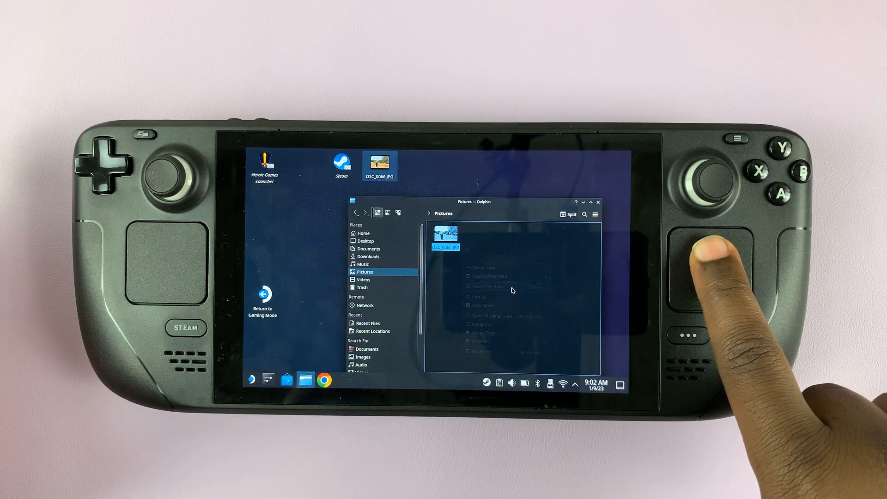
{"action": "left_click", "coordinate": [512, 292]}
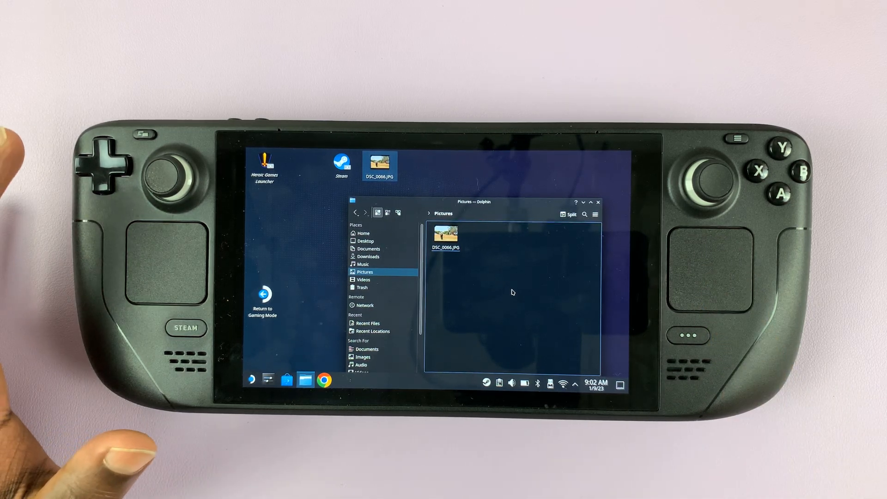